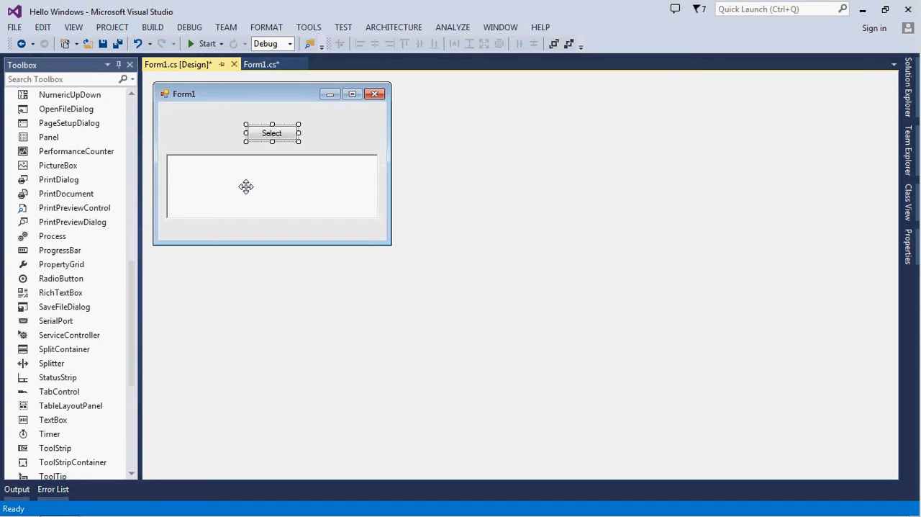
{"action": "mouse_move", "coordinate": [246, 192]}
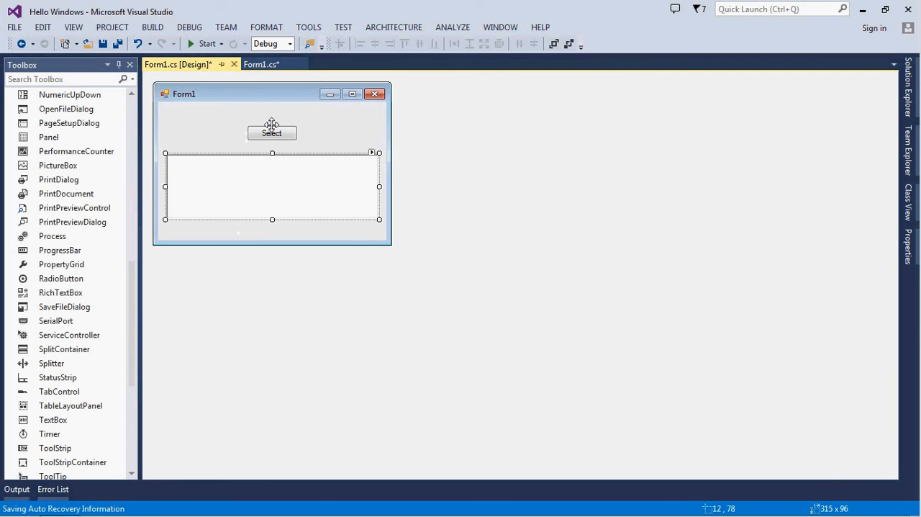
Step: Select the Select button on the Form1 designer to reach its click handler
{"action": "left_click", "coordinate": [272, 132]}
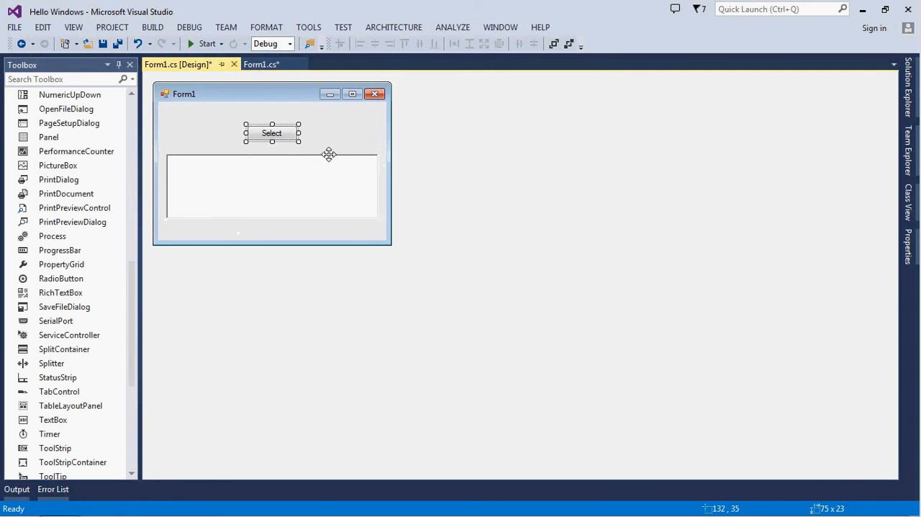
{"action": "mouse_move", "coordinate": [266, 195]}
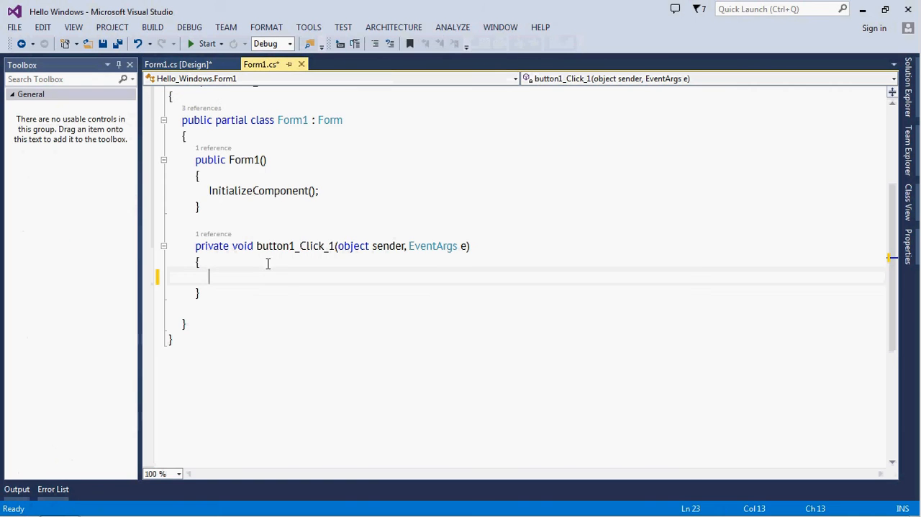
Step: Write string hello = "Hello"; in button1_Click_1, correcting the misspelled greeting
{"action": "type", "text": "string"}
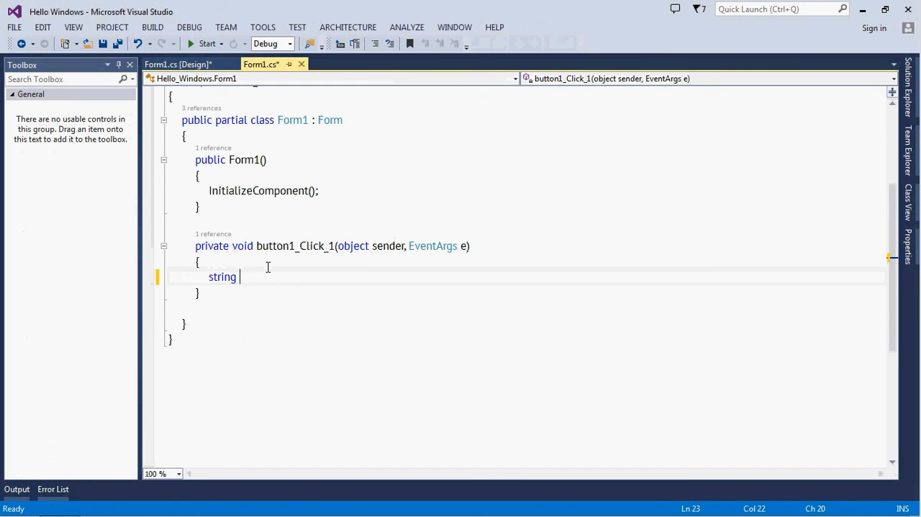
{"action": "type", "text": "hello"}
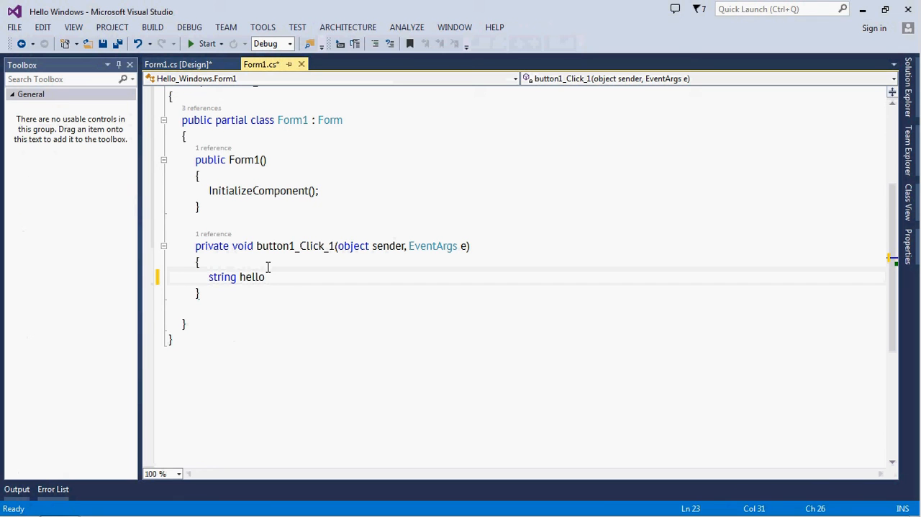
{"action": "type", "text": "="}
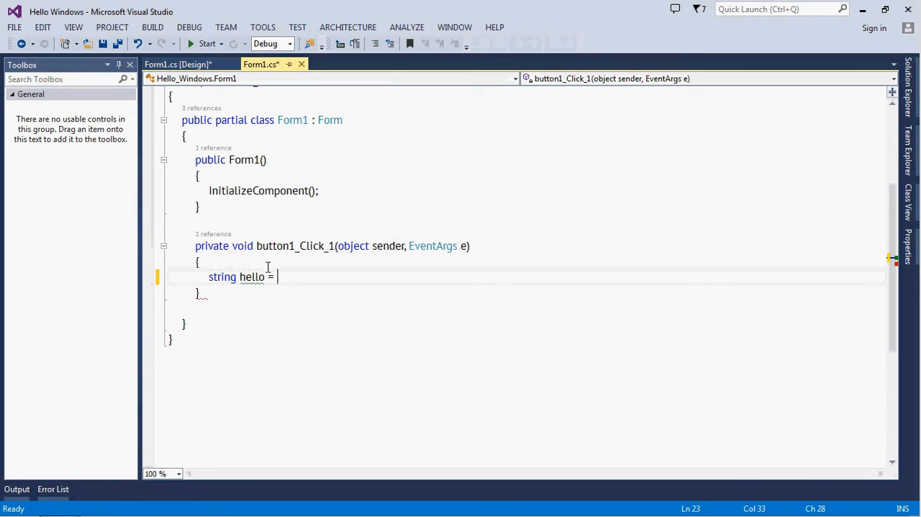
{"action": "type", "text": "\"H"}
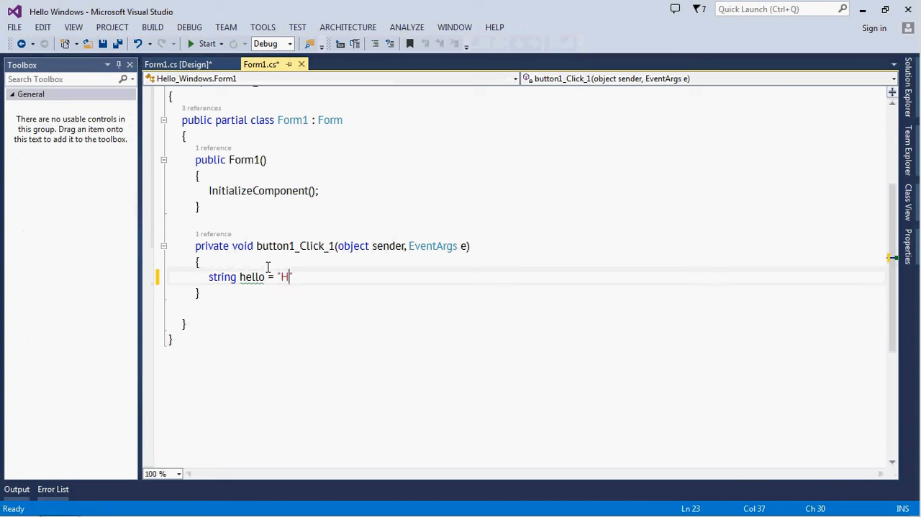
{"action": "type", "text": "eloo"}
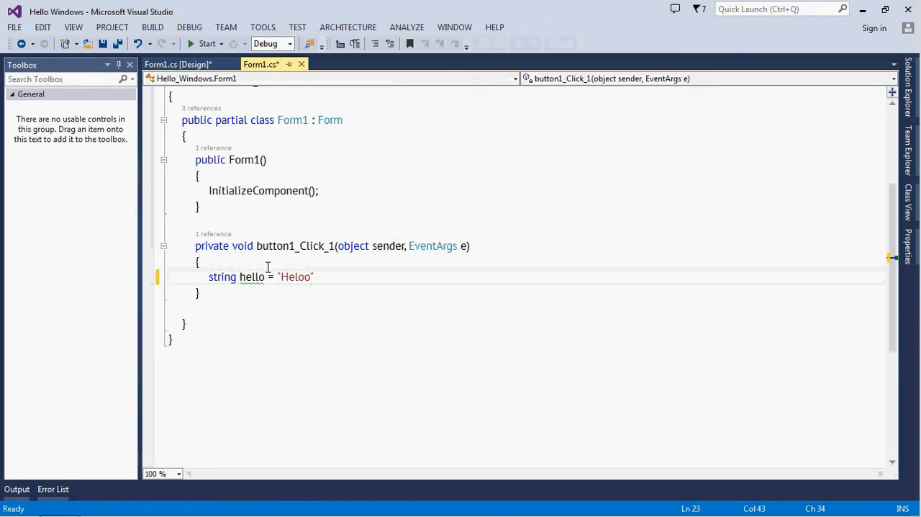
{"action": "key", "text": "Backspace"}
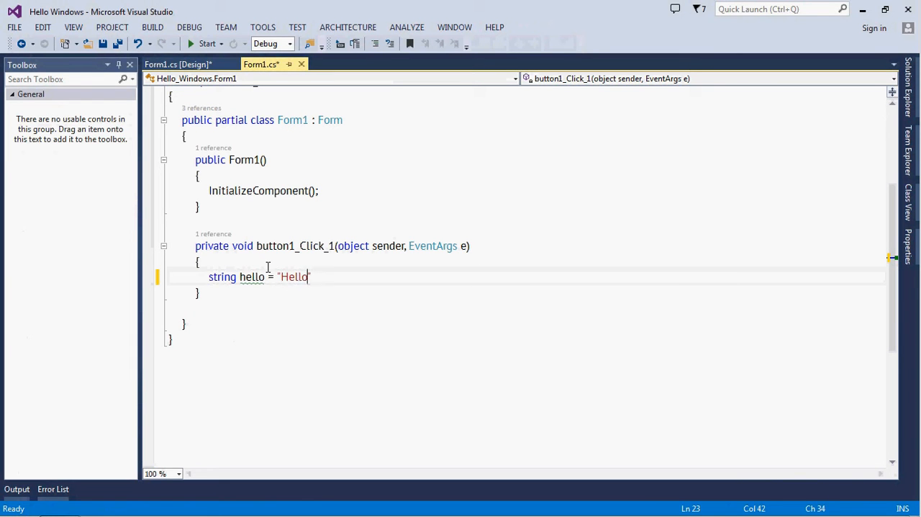
{"action": "type", "text": "\""}
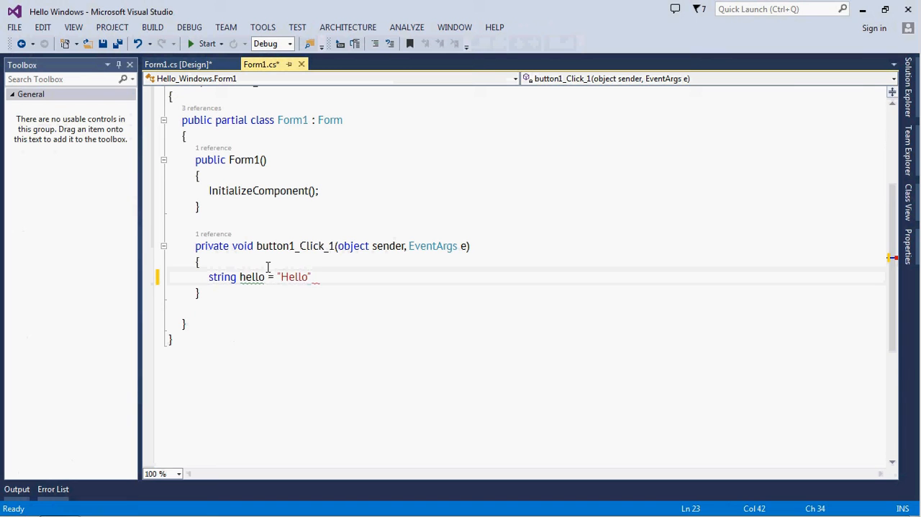
{"action": "type", "text": ";"}
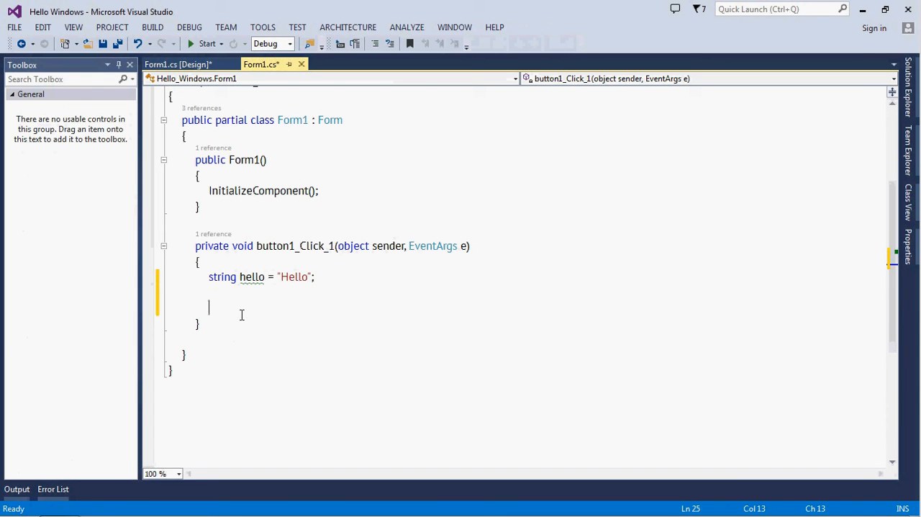
Step: Write the comment //This is a hello world. below the hello declaration
{"action": "type", "text": "//"}
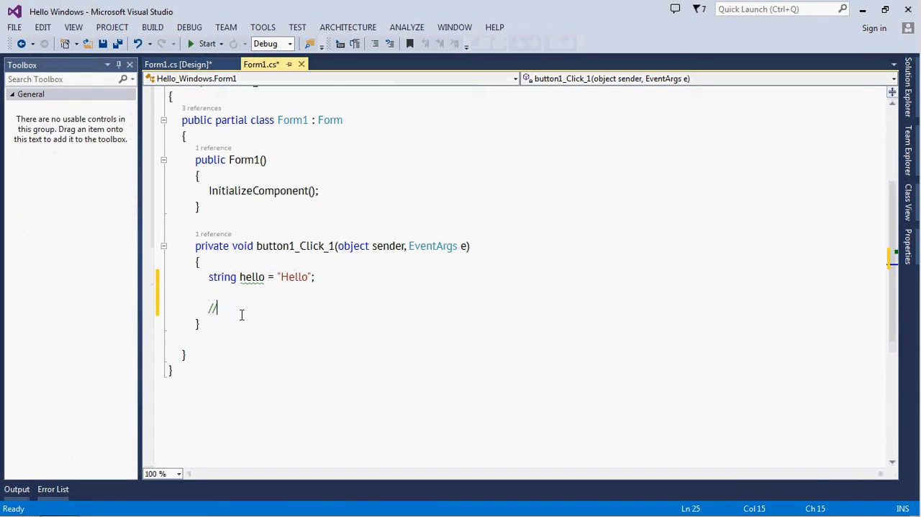
{"action": "type", "text": "This"}
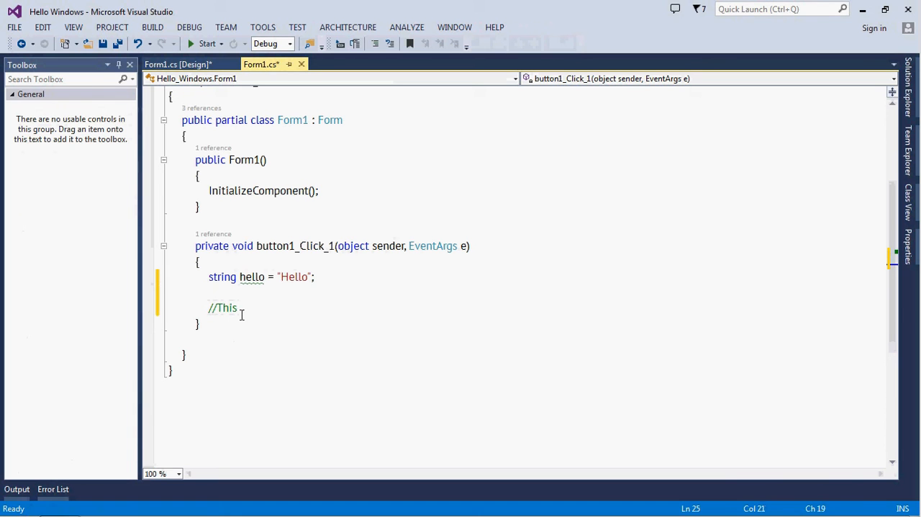
{"action": "type", "text": "is a hello wor"}
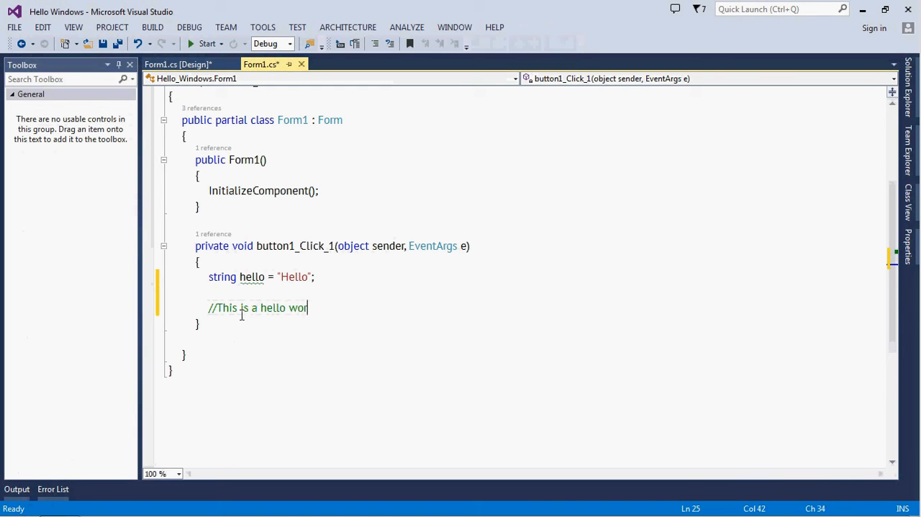
{"action": "type", "text": "ld."}
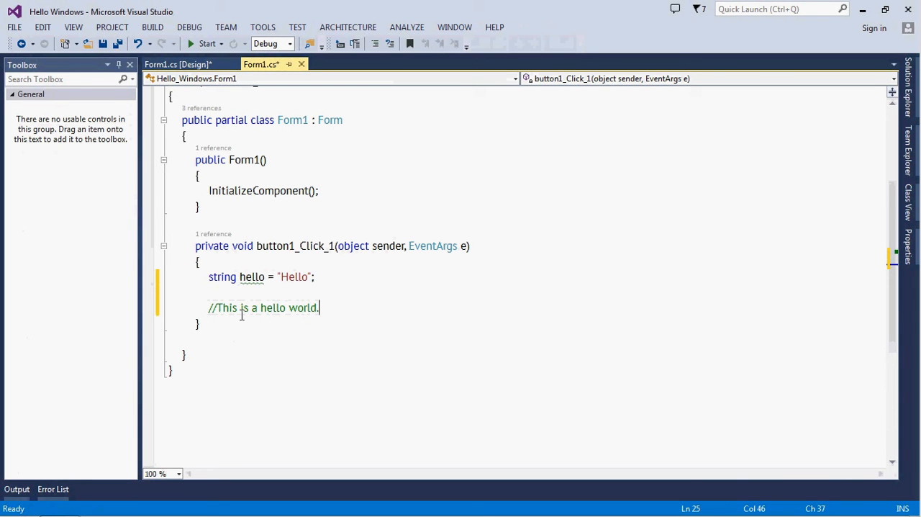
Step: Capitalise the comment to read //This is a Hello world
{"action": "left_click", "coordinate": [262, 308]}
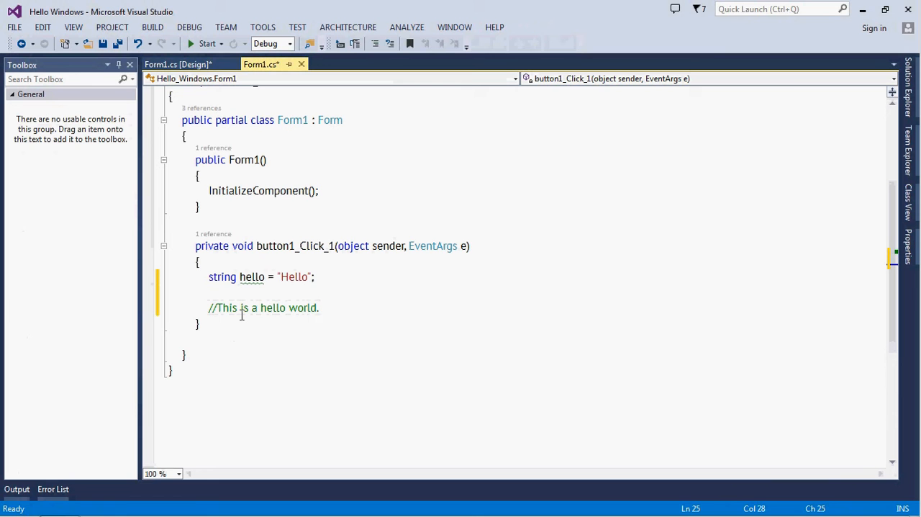
{"action": "type", "text": "H"}
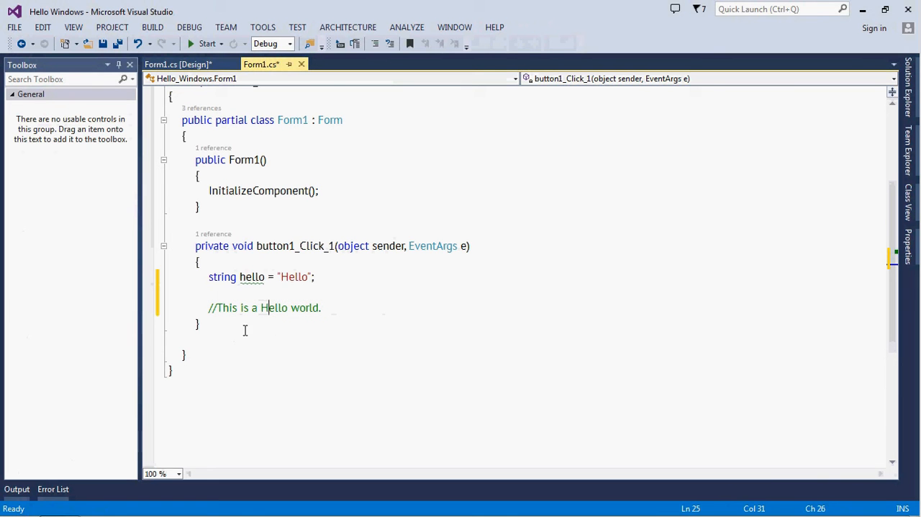
{"action": "double_click", "coordinate": [274, 308]}
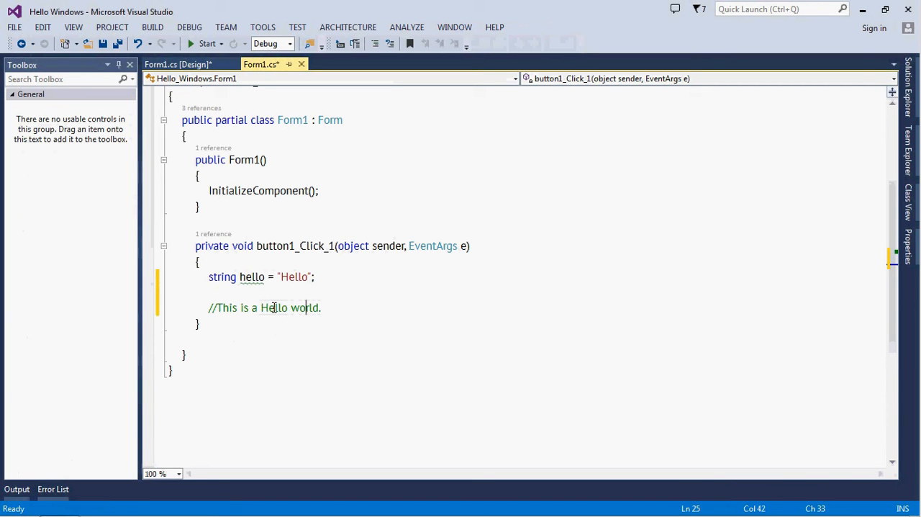
{"action": "left_click", "coordinate": [244, 308]}
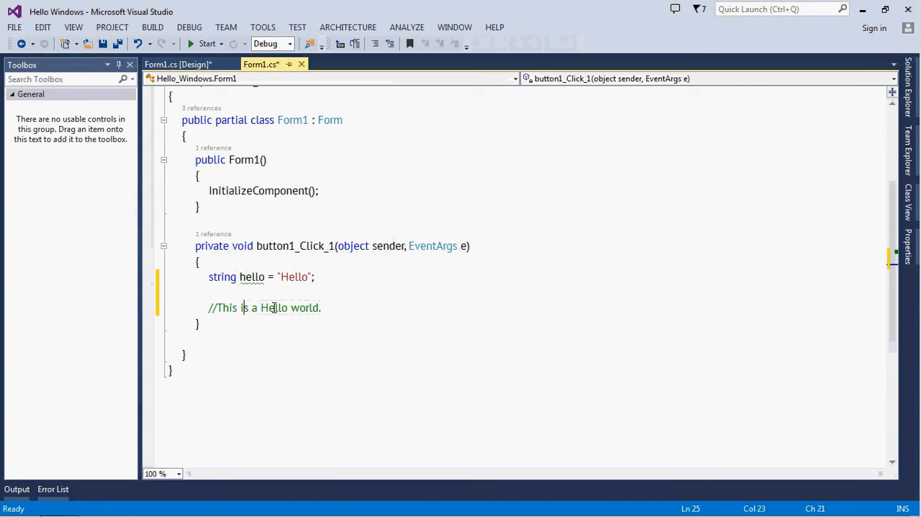
{"action": "double_click", "coordinate": [273, 308]}
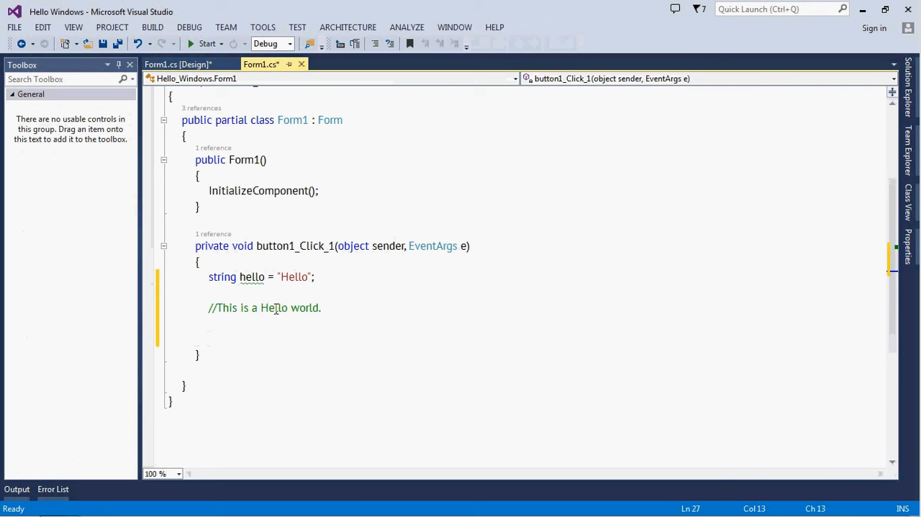
Step: Write int index = richTextBox1.Text.IndexOf("Hello"); via IntelliSense
{"action": "double_click", "coordinate": [274, 307]}
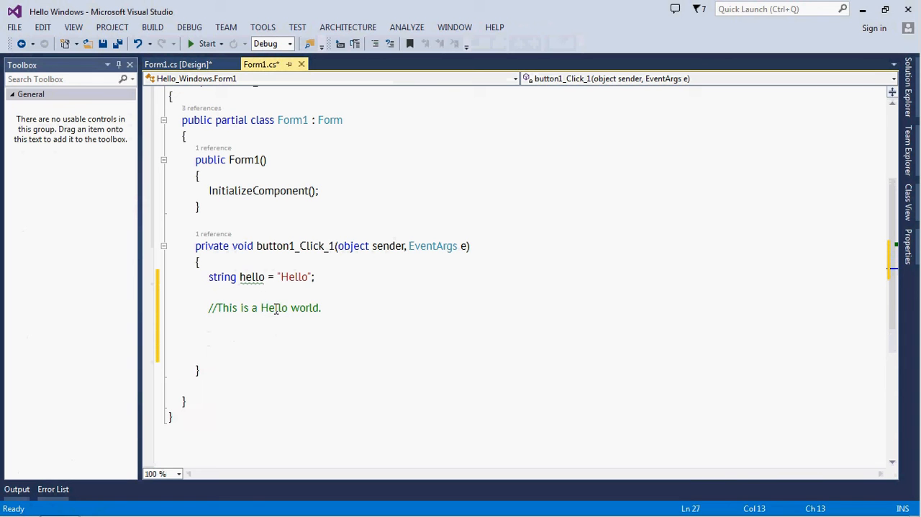
{"action": "type", "text": "int inde"}
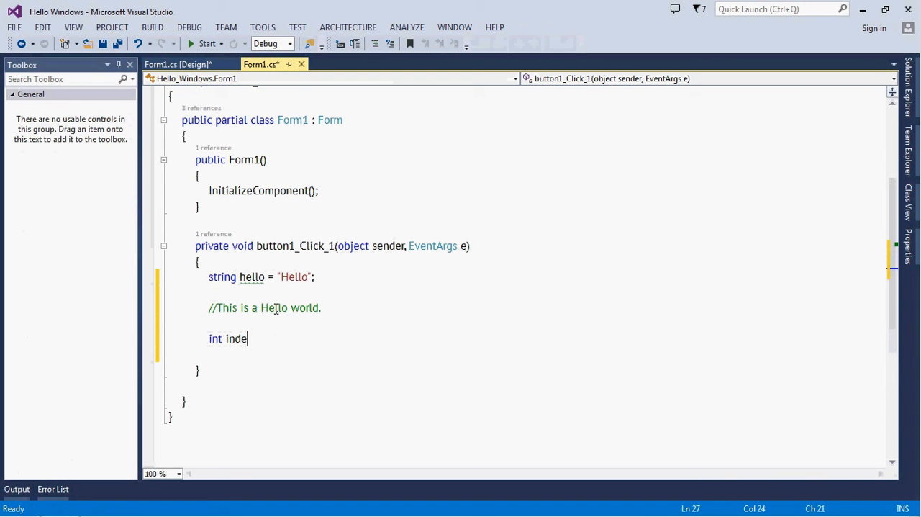
{"action": "type", "text": "x ="}
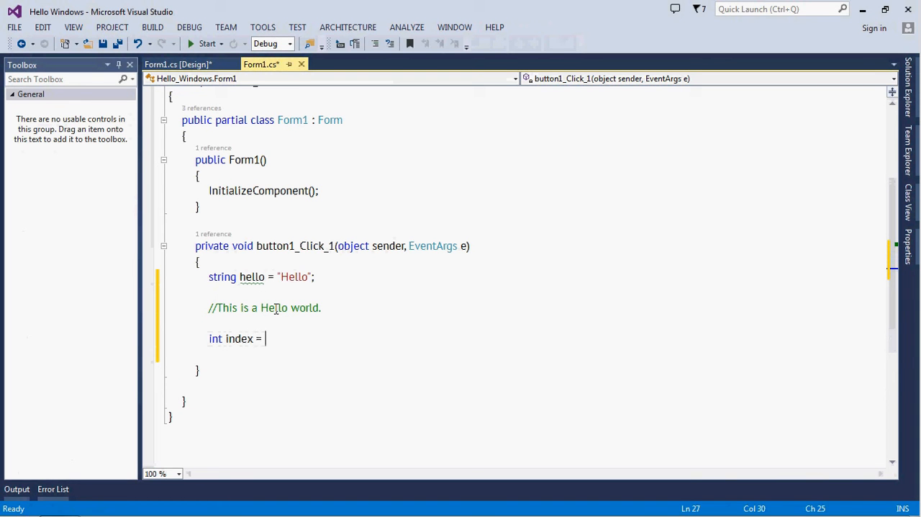
{"action": "type", "text": "richTextBox1."}
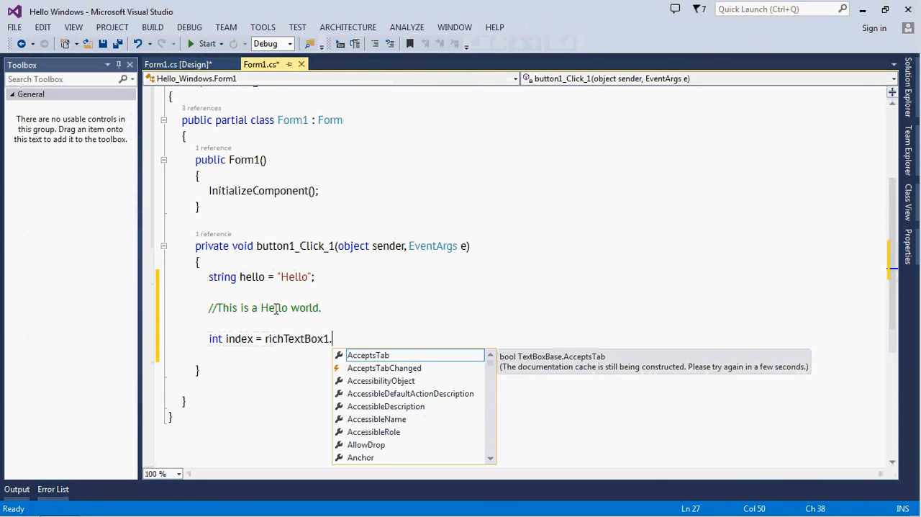
{"action": "type", "text": "te"}
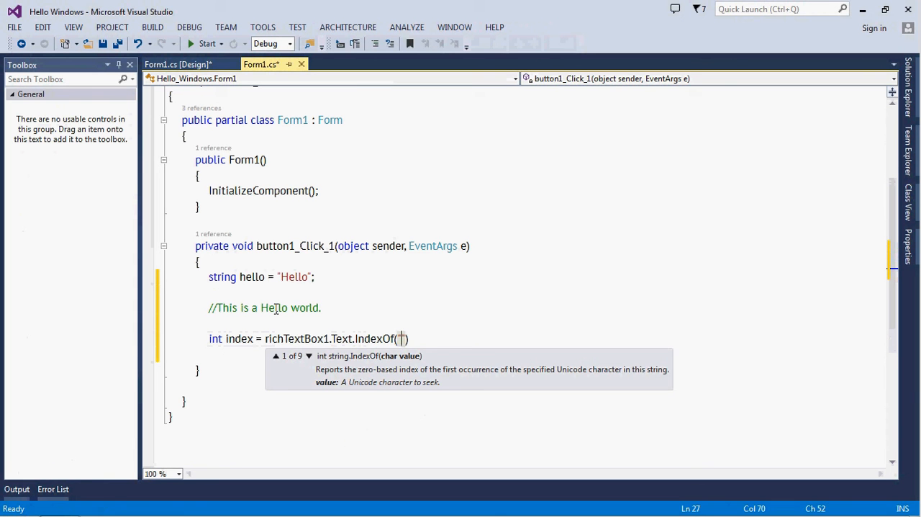
{"action": "type", "text": "\"Hello\""}
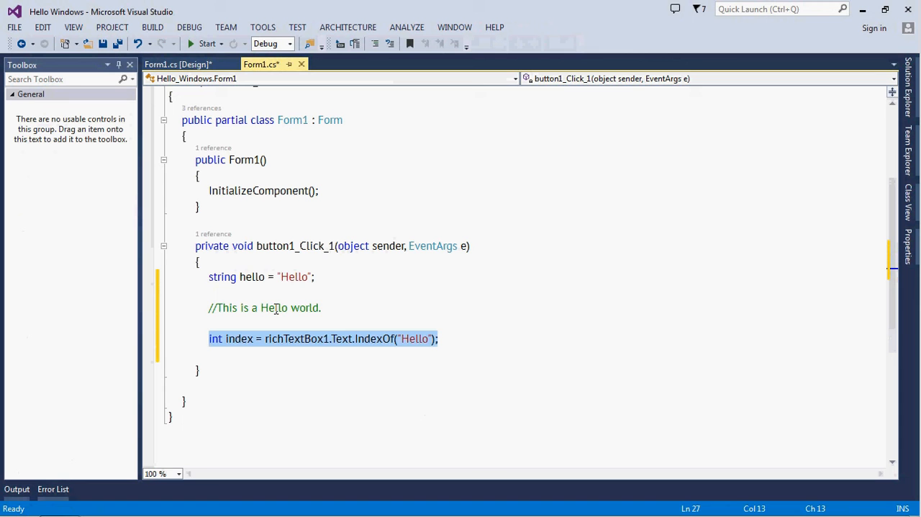
{"action": "mouse_move", "coordinate": [294, 276]}
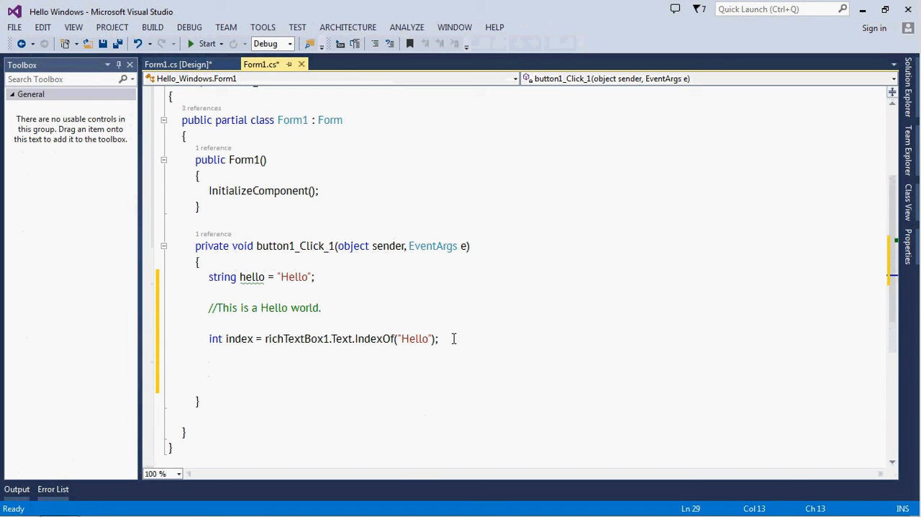
Step: Write int length = hello.Length; and richTextBox1.Select(index, length);
{"action": "type", "text": "int length = hello.Length;"}
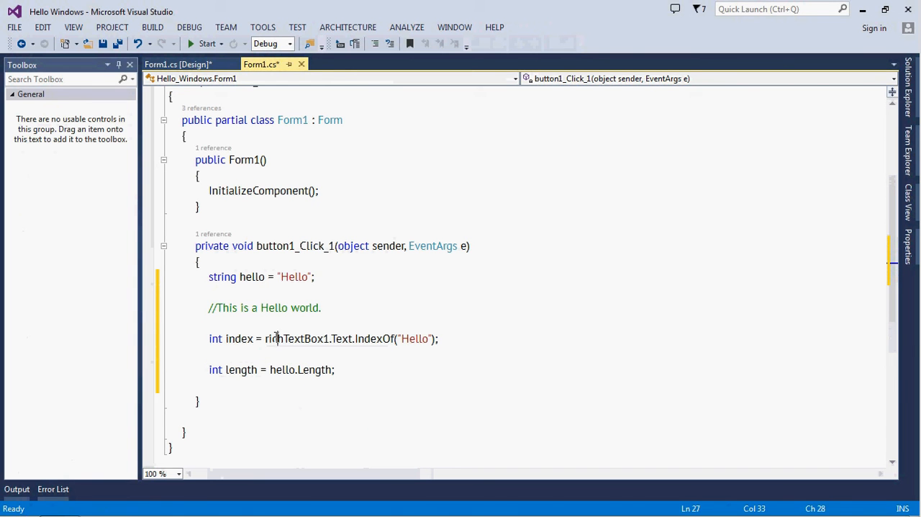
{"action": "left_click", "coordinate": [299, 276]}
{"action": "type", "text": "richTextBox1."}
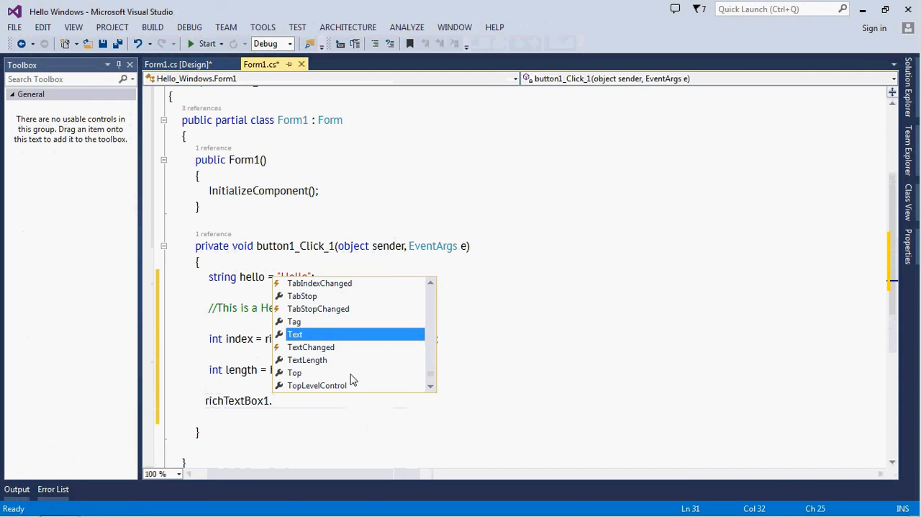
{"action": "type", "text": "se"}
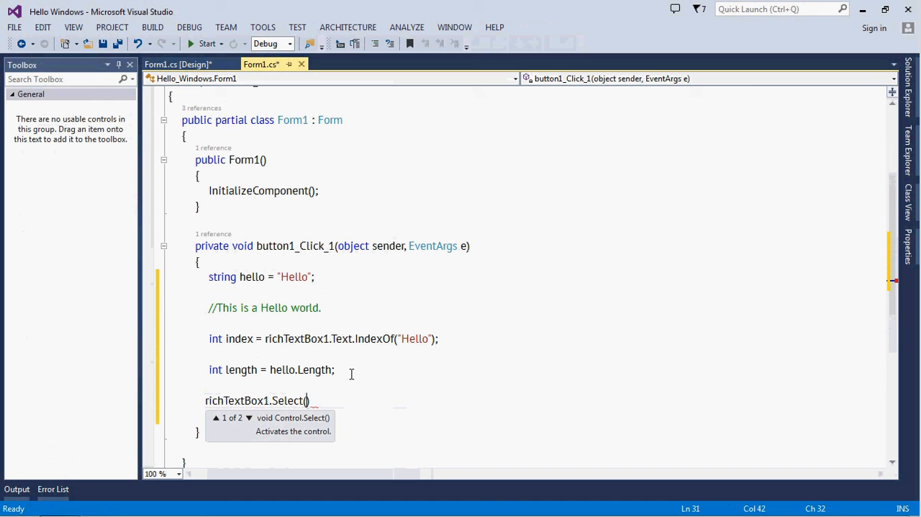
{"action": "type", "text": "index,"}
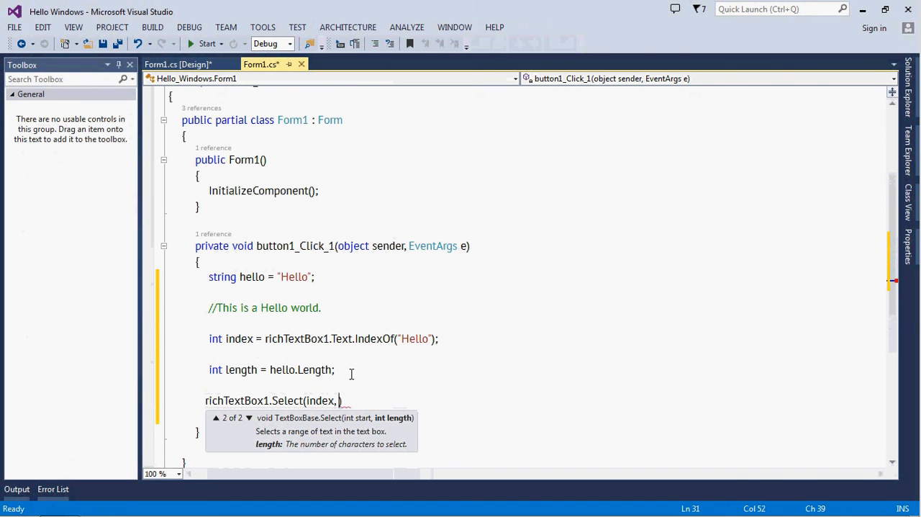
{"action": "type", "text": "length"}
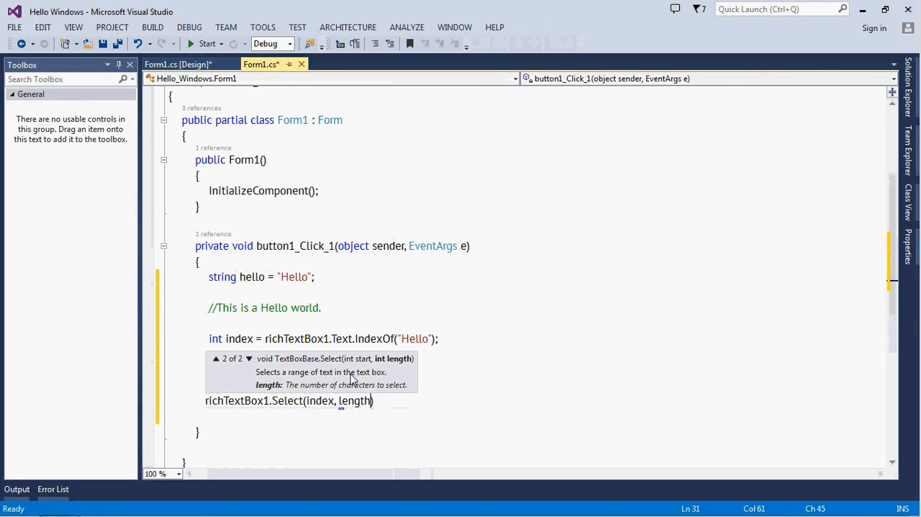
{"action": "type", "text": "int length = hello.Length;"}
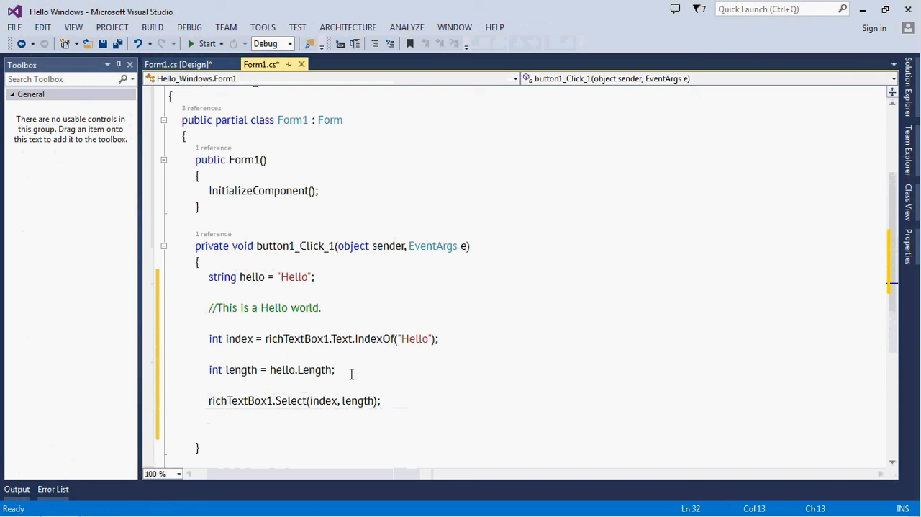
{"action": "type", "text": "richTextBox1."}
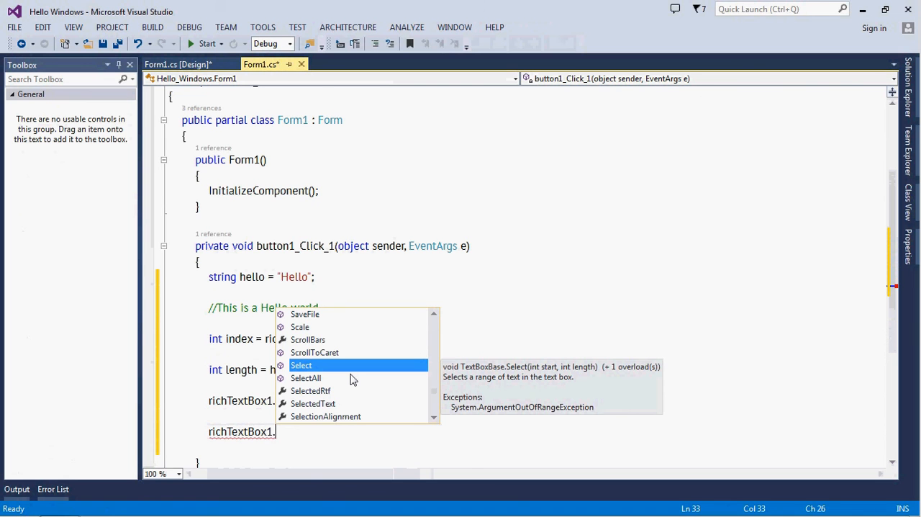
Step: Write richTextBox1.SelectionColor = Color.Red; choosing SelectionColor and Color from IntelliSense
{"action": "type", "text": "sel"}
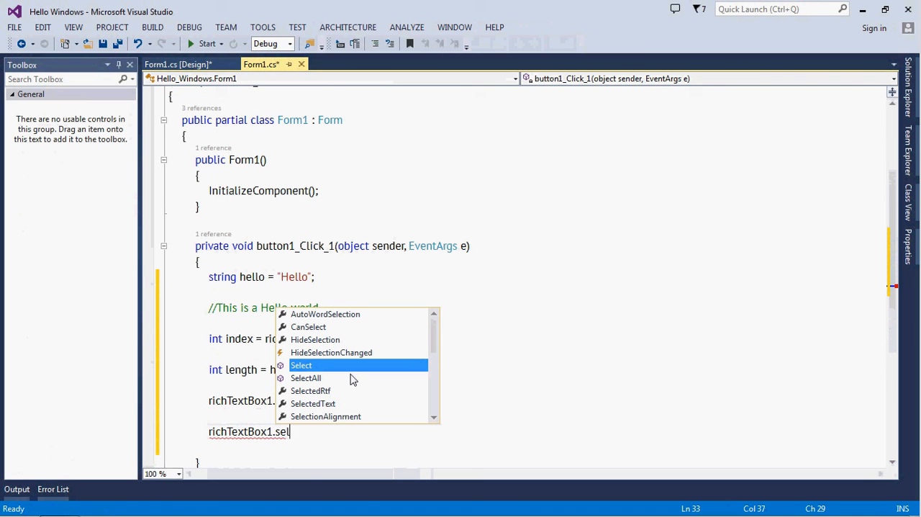
{"action": "type", "text": "co"}
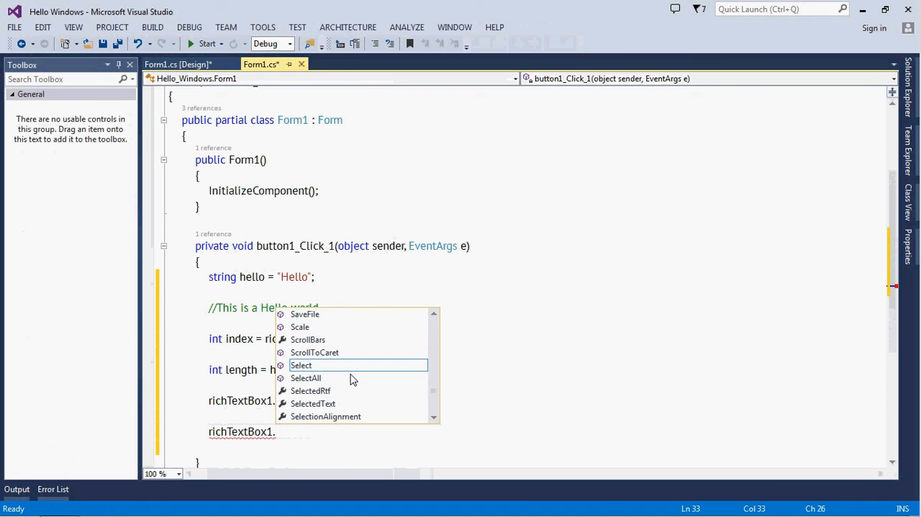
{"action": "scroll", "scroll_direction": "down", "scroll_amount": 3}
{"action": "type", "text": "SelectionColor"}
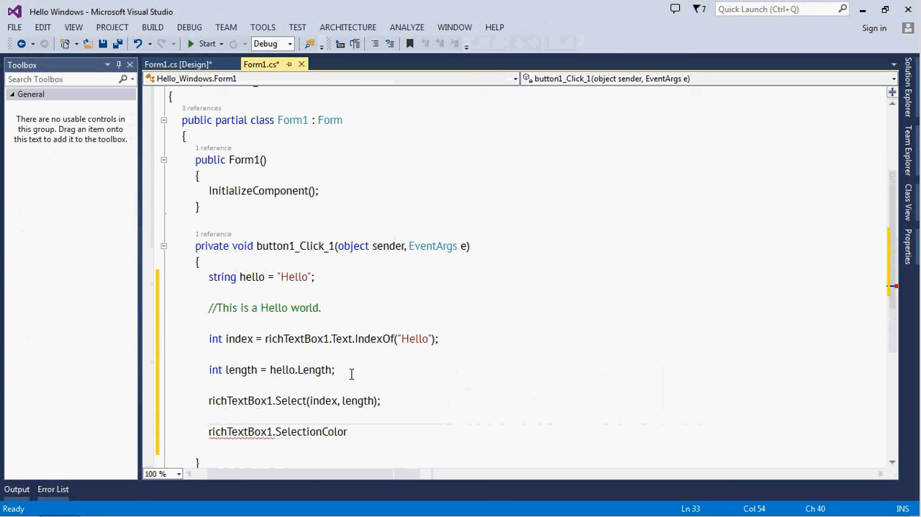
{"action": "type", "text": "="}
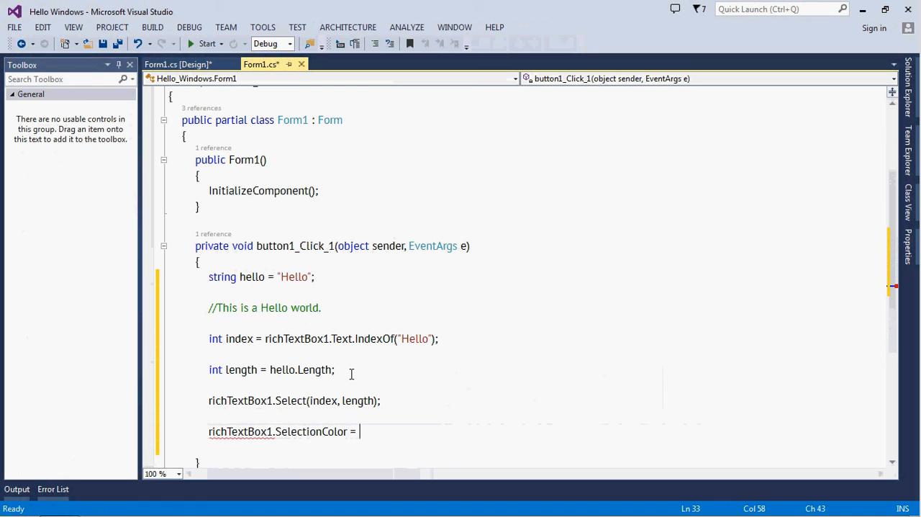
{"action": "type", "text": "Color."}
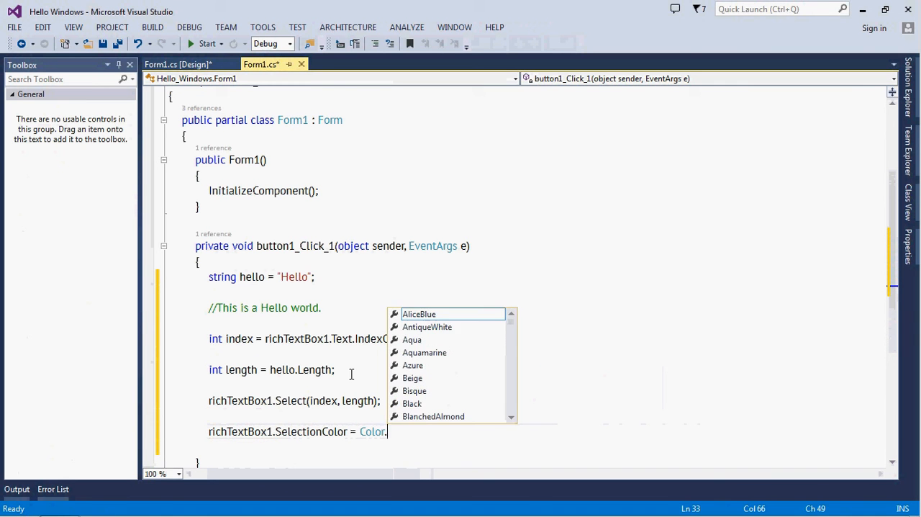
{"action": "type", "text": "Red;"}
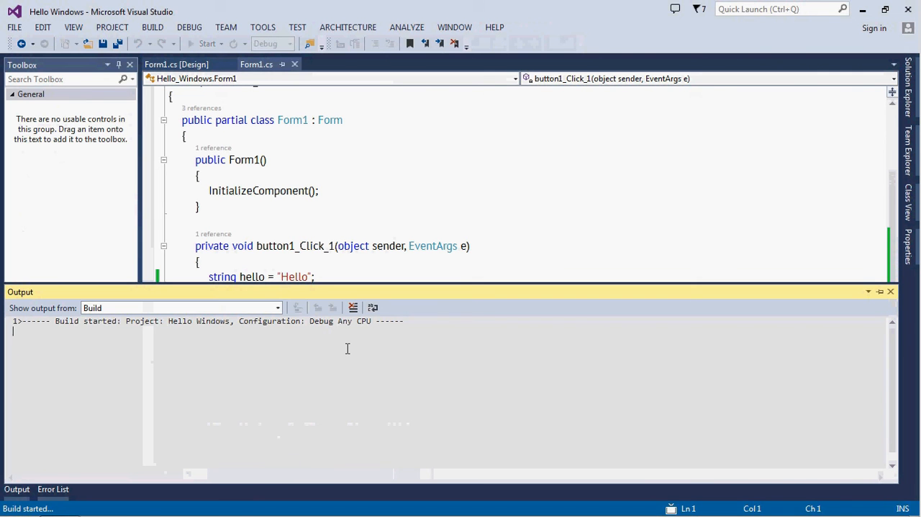
{"action": "left_click", "coordinate": [206, 43]}
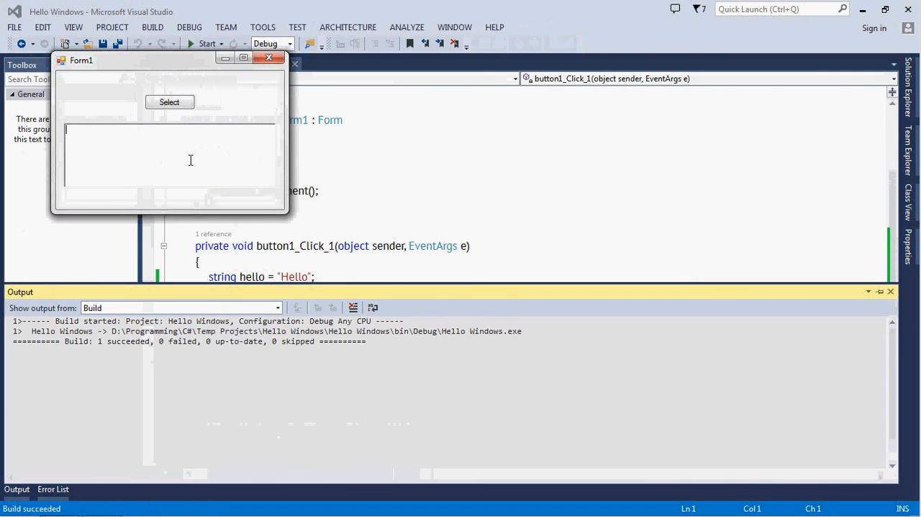
{"action": "type", "text": "This is a h"}
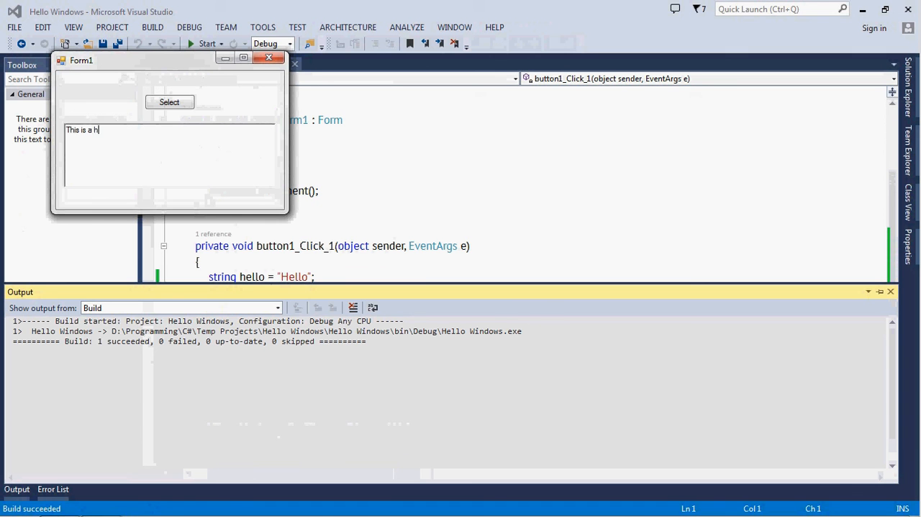
{"action": "type", "text": "ello Wo"}
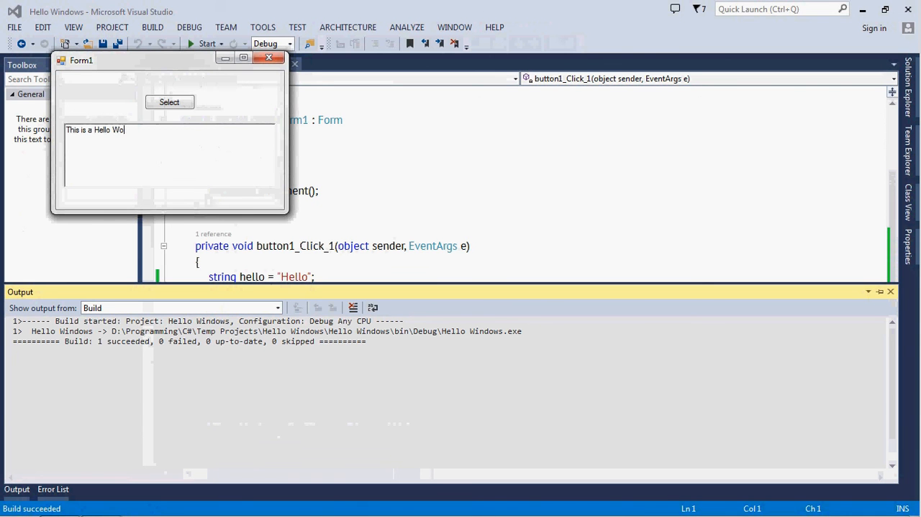
{"action": "type", "text": "rld."}
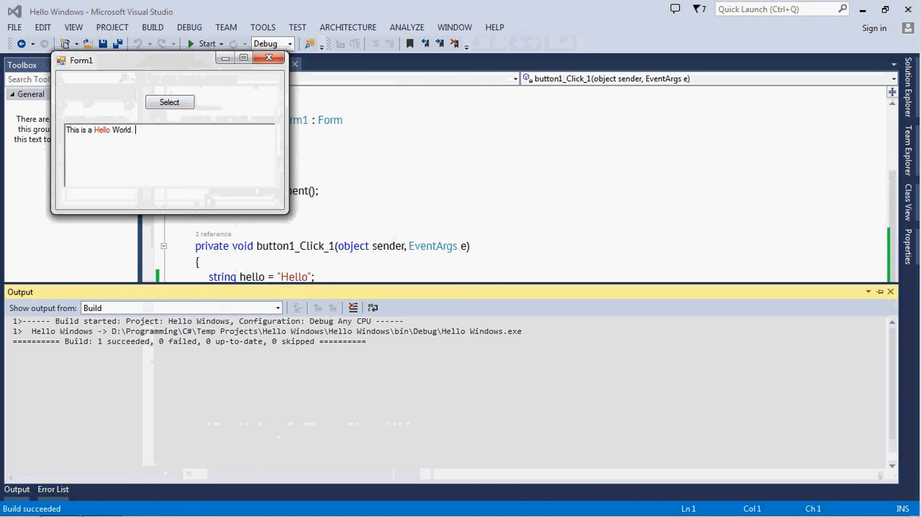
{"action": "key", "text": "Backspace"}
{"action": "type", "text": "h"}
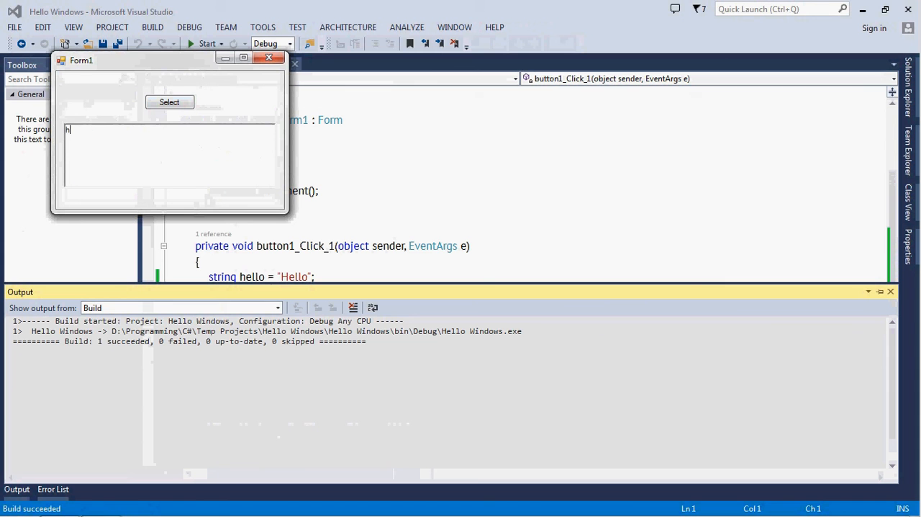
{"action": "type", "text": "Hi."}
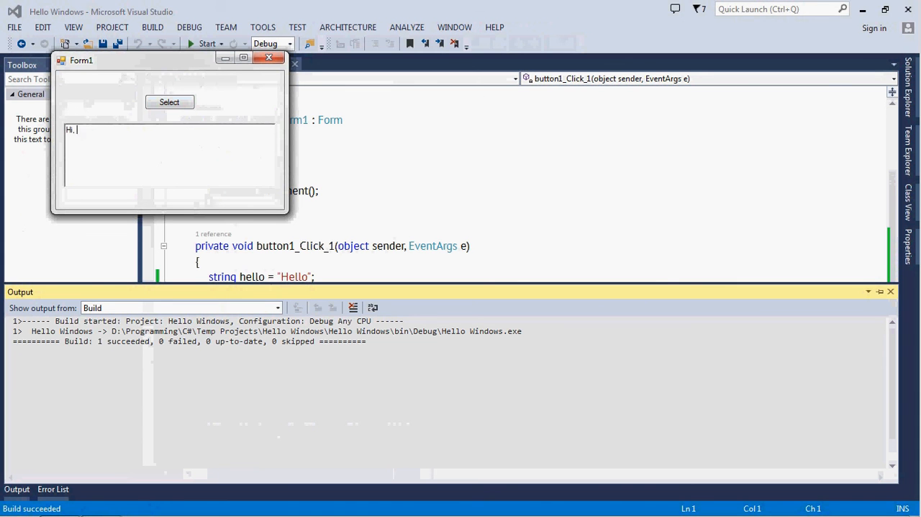
{"action": "type", "text": "I am"}
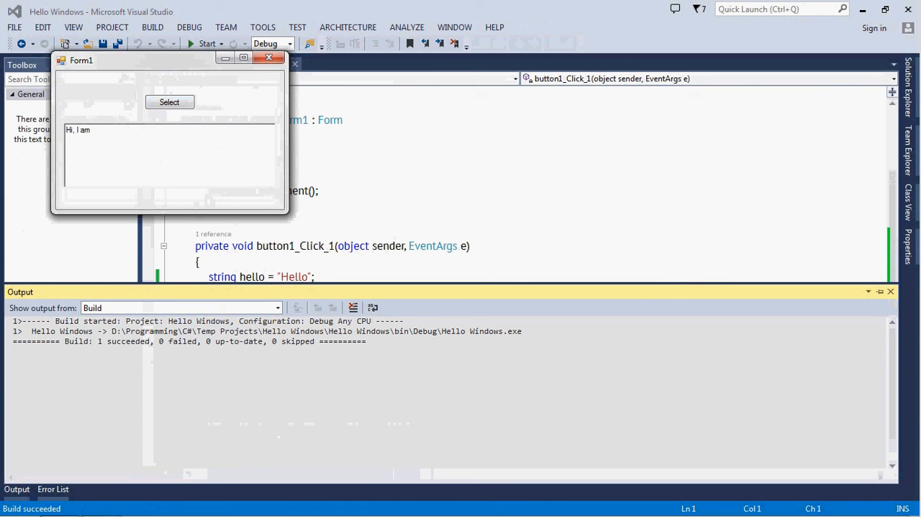
{"action": "type", "text": "Hello World."}
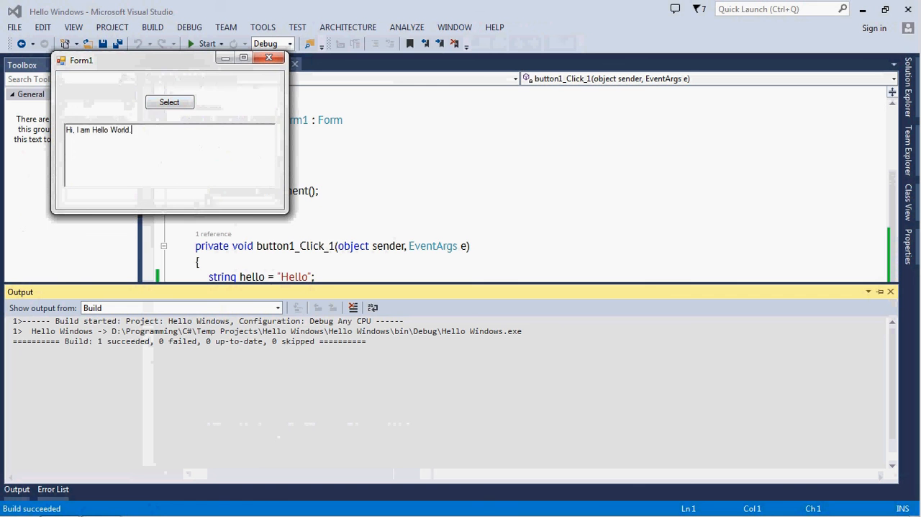
{"action": "left_click", "coordinate": [170, 101]}
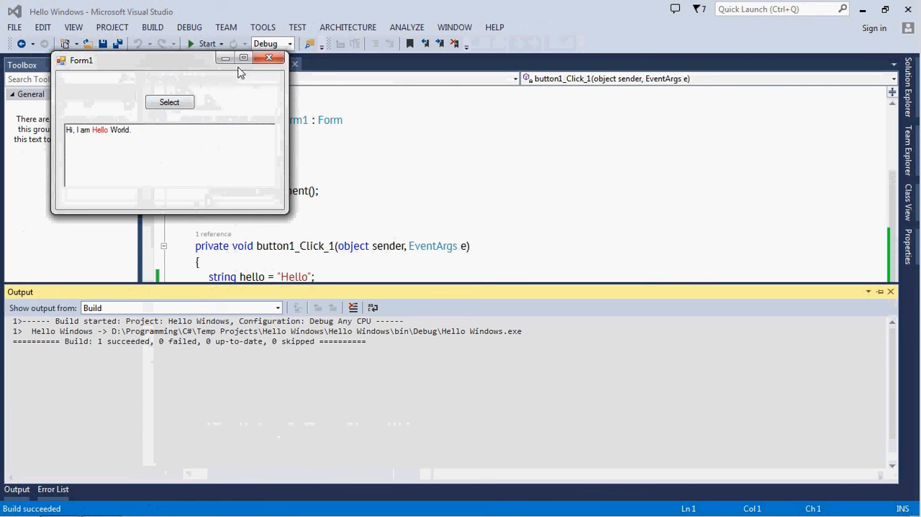
{"action": "left_click", "coordinate": [269, 58]}
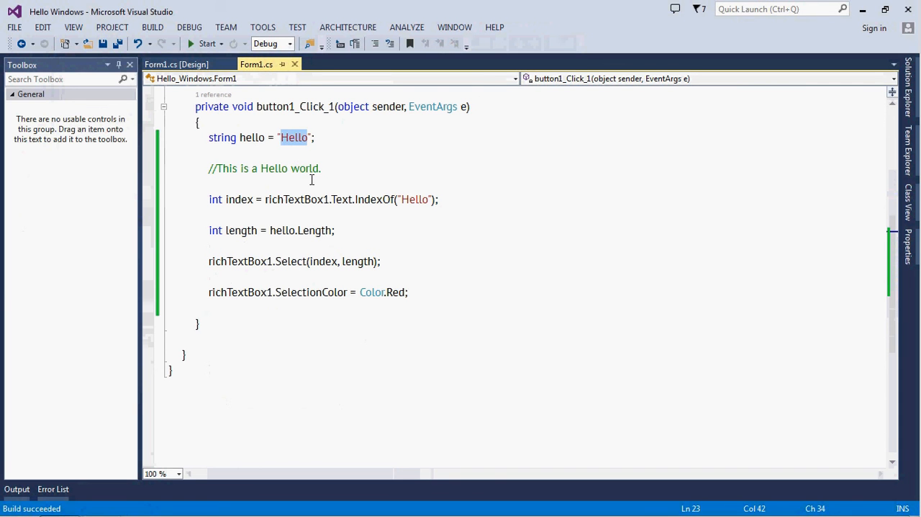
Step: Change the literal to "World" and the search to IndexOf(hello)
{"action": "type", "text": "Wo"}
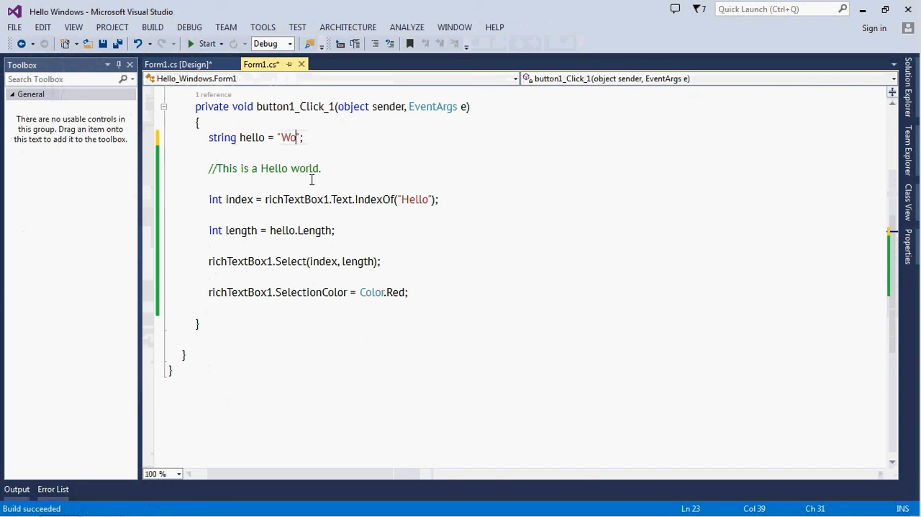
{"action": "type", "text": "rld"}
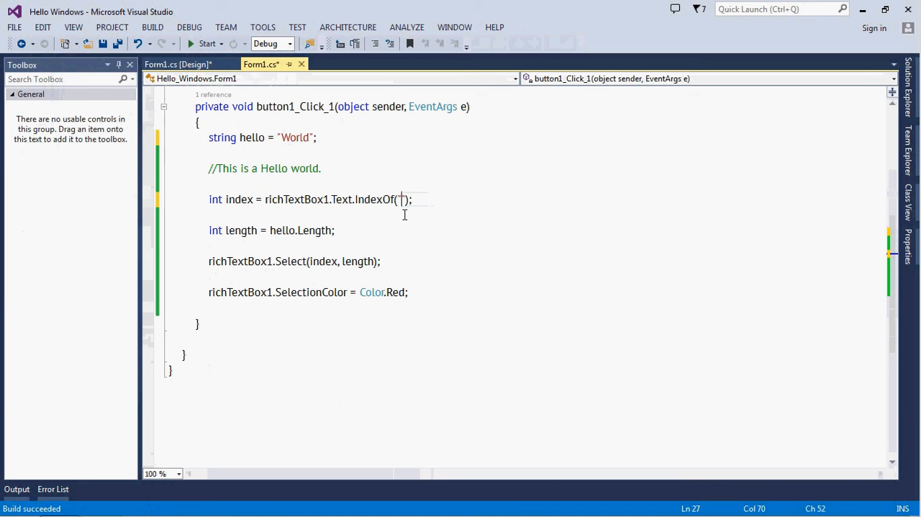
{"action": "key", "text": "Backspace"}
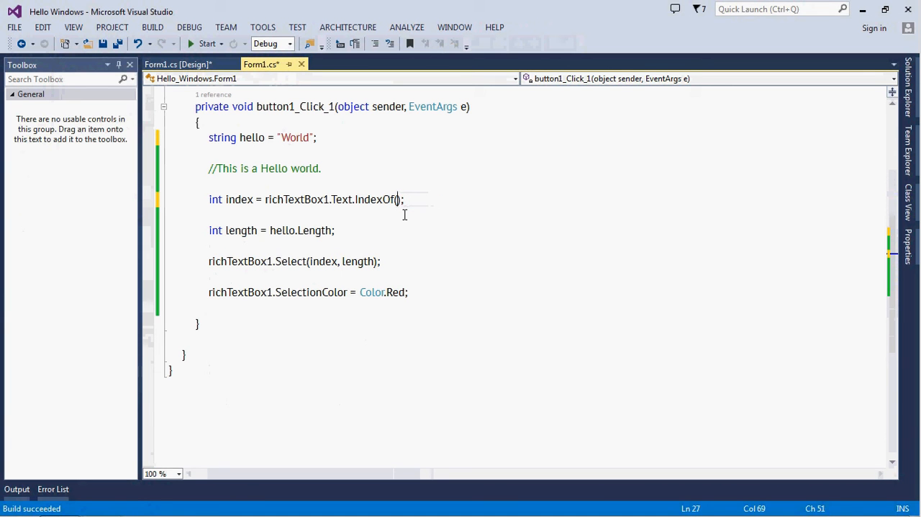
{"action": "type", "text": "hello"}
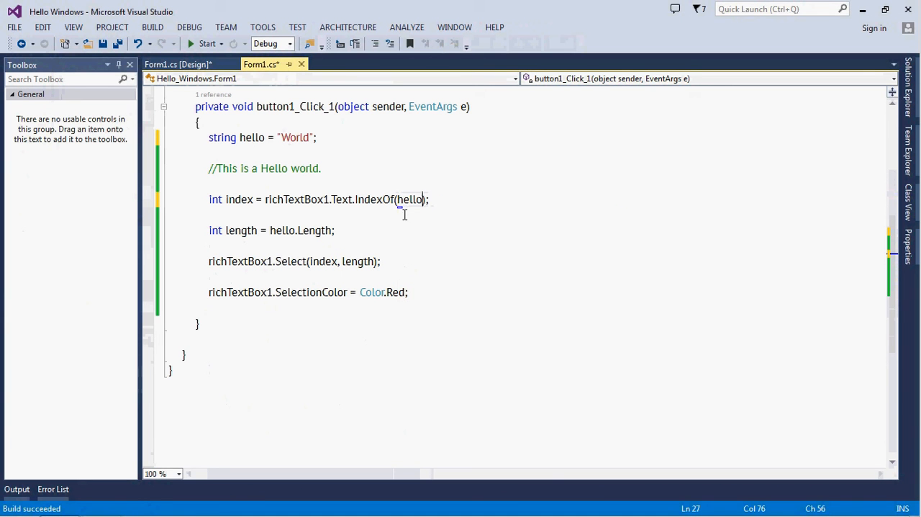
{"action": "double_click", "coordinate": [252, 138]}
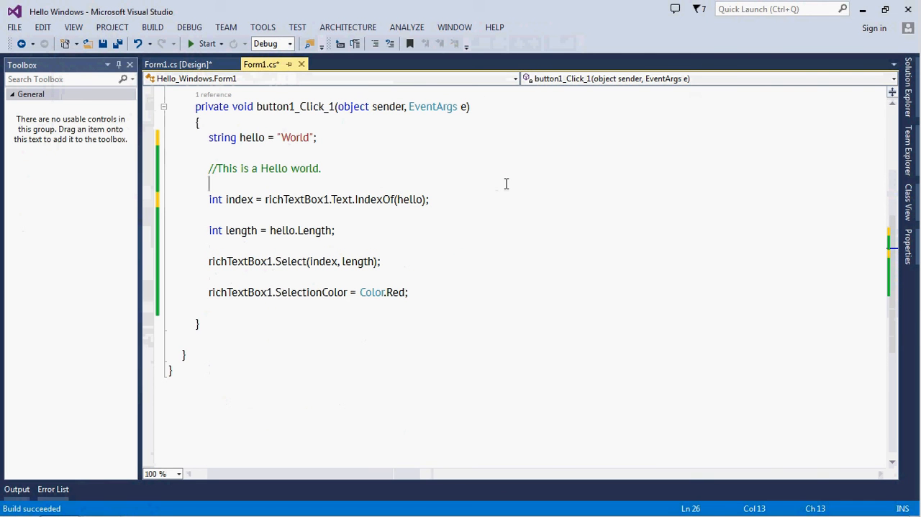
{"action": "left_click", "coordinate": [207, 44]}
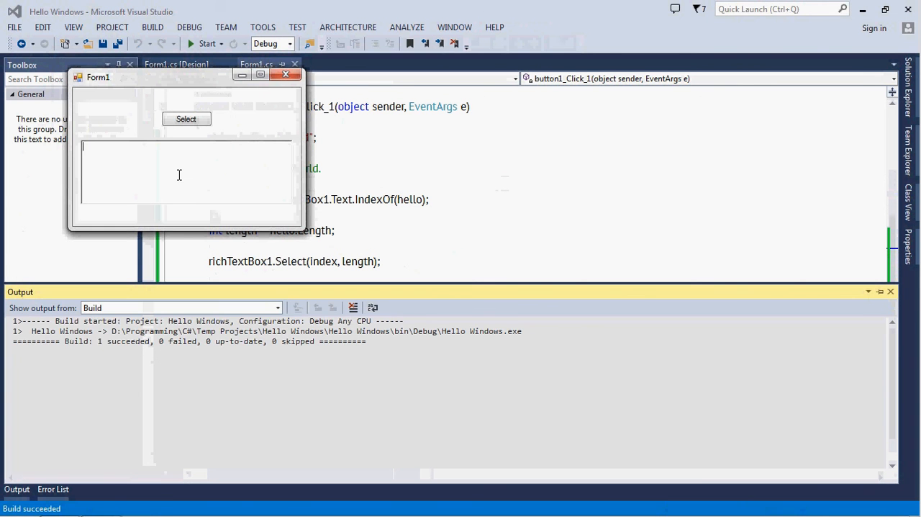
{"action": "type", "text": "This is"}
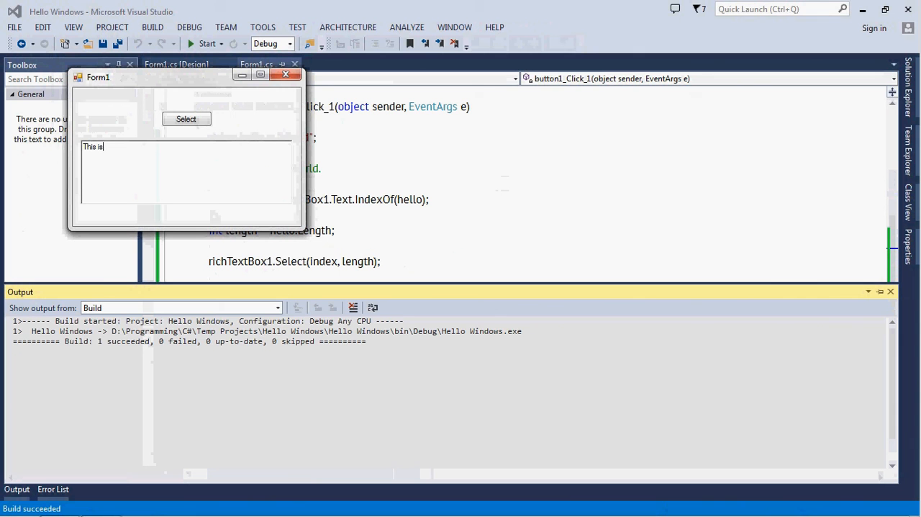
{"action": "type", "text": "a hello World."}
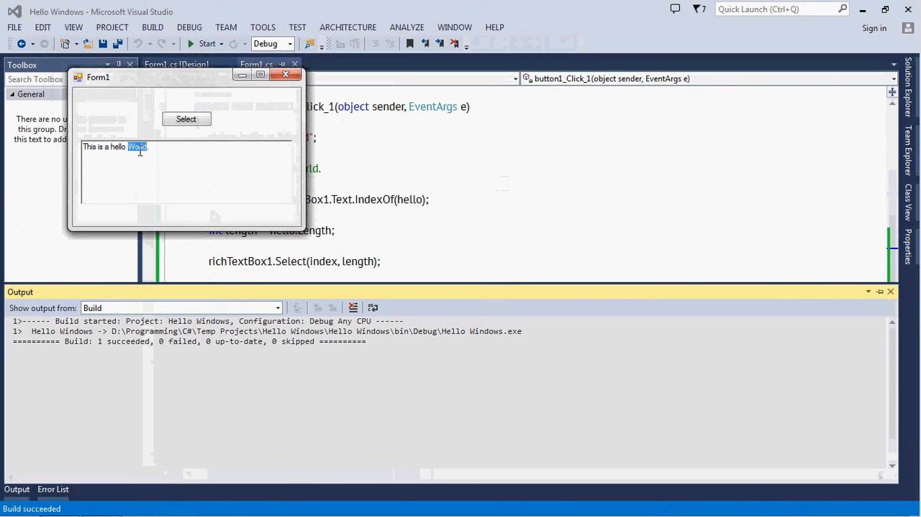
{"action": "left_click", "coordinate": [186, 118]}
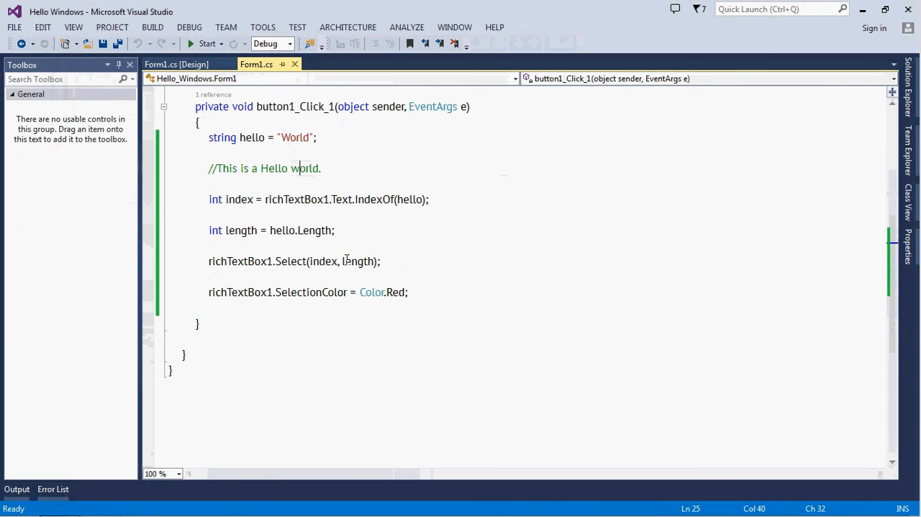
{"action": "mouse_move", "coordinate": [503, 207]}
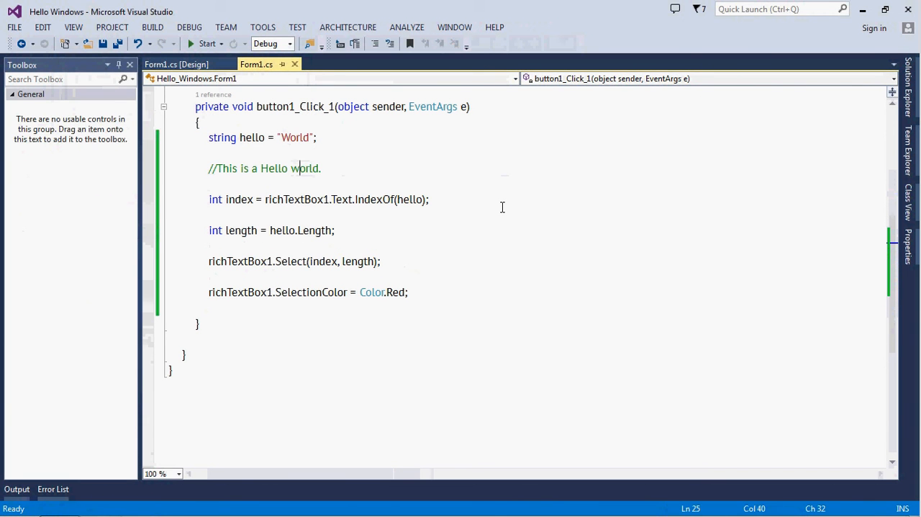